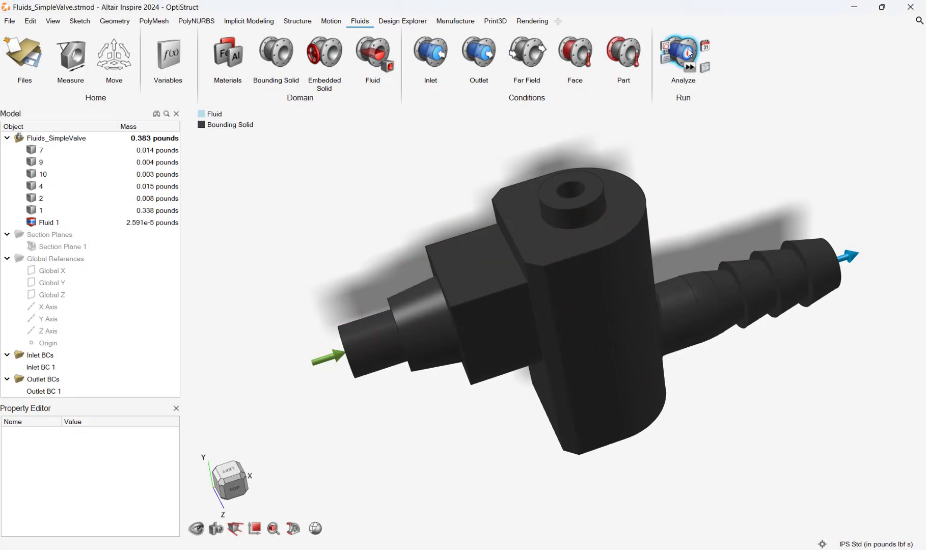
Show the valve's fluid results and switch the Result Type from Gauge Pressure to Velocity.
{"action": "left_click", "coordinate": [682, 52]}
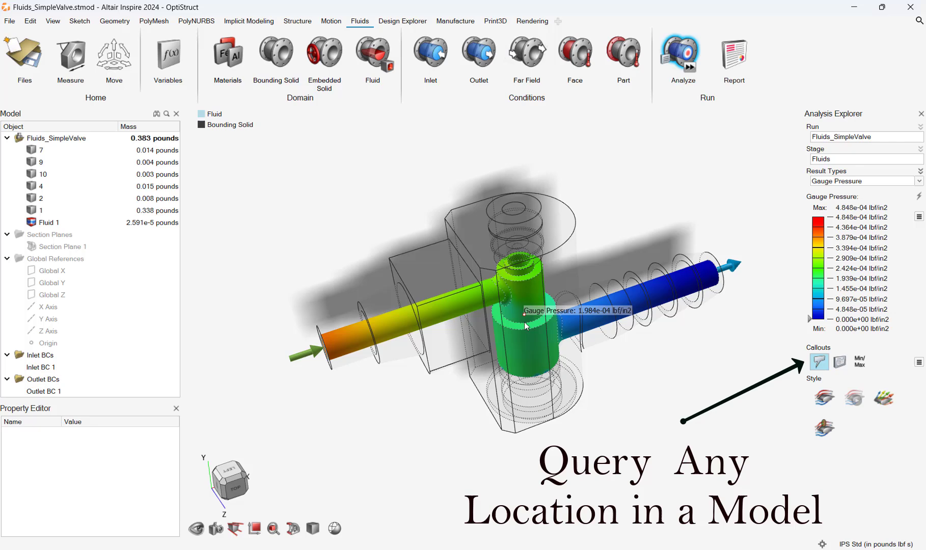
{"action": "left_click", "coordinate": [864, 181]}
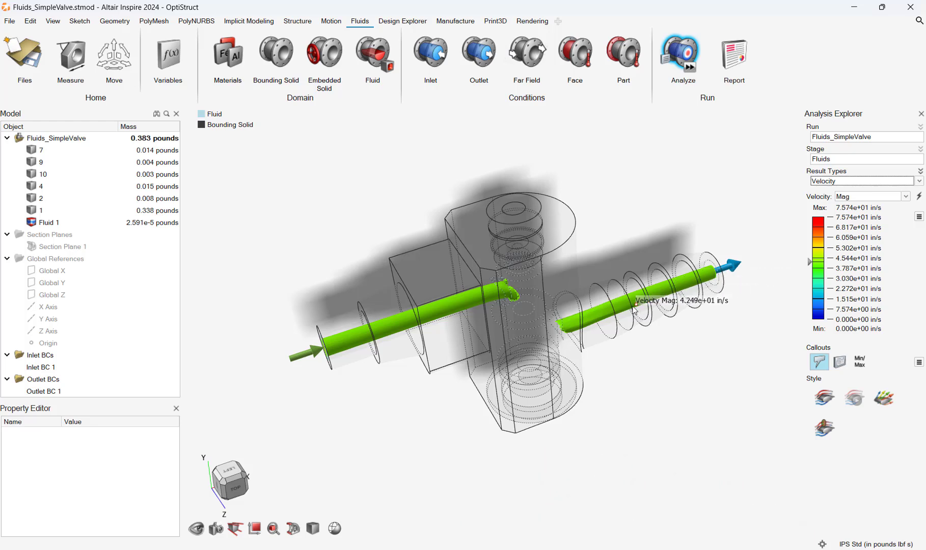
Review the report's General, Setup, Views and Results tabs, including views and result types.
{"action": "left_click", "coordinate": [733, 56]}
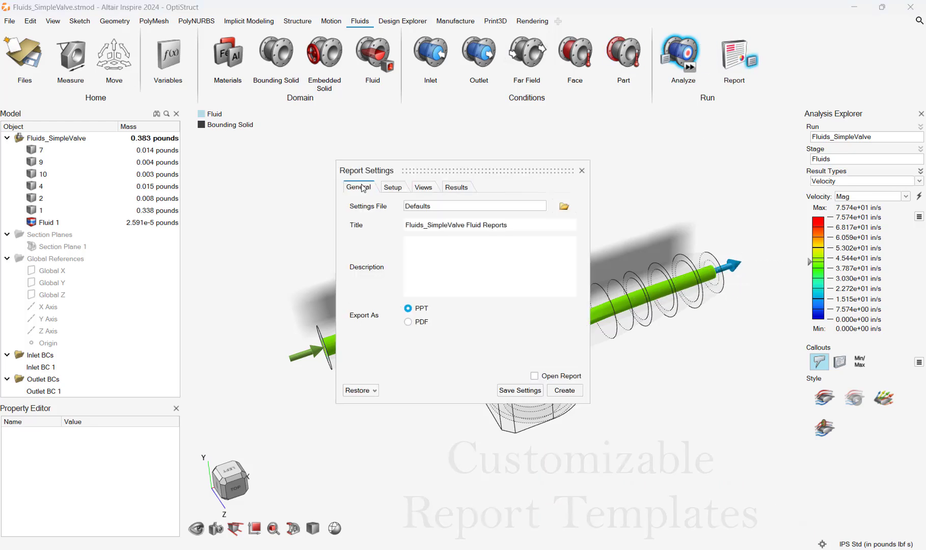
{"action": "left_click", "coordinate": [393, 188]}
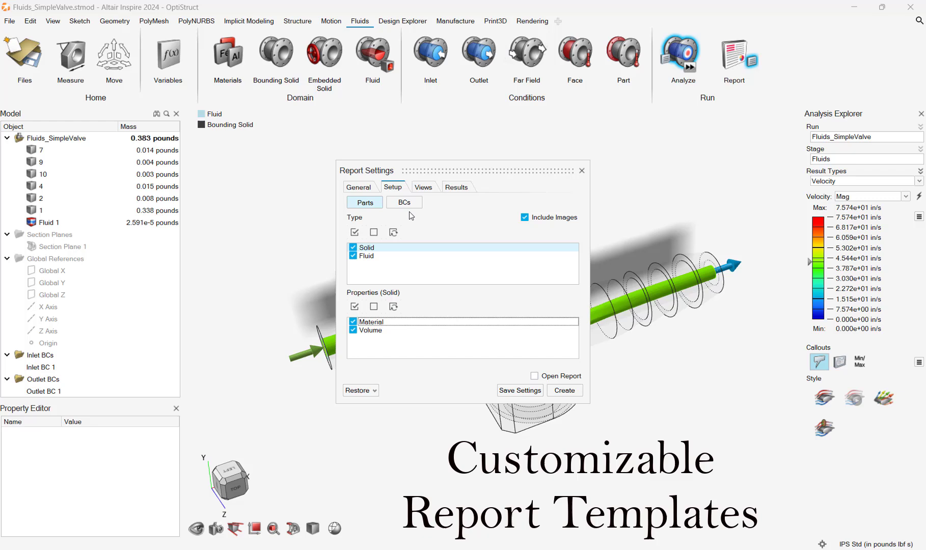
{"action": "left_click", "coordinate": [423, 187]}
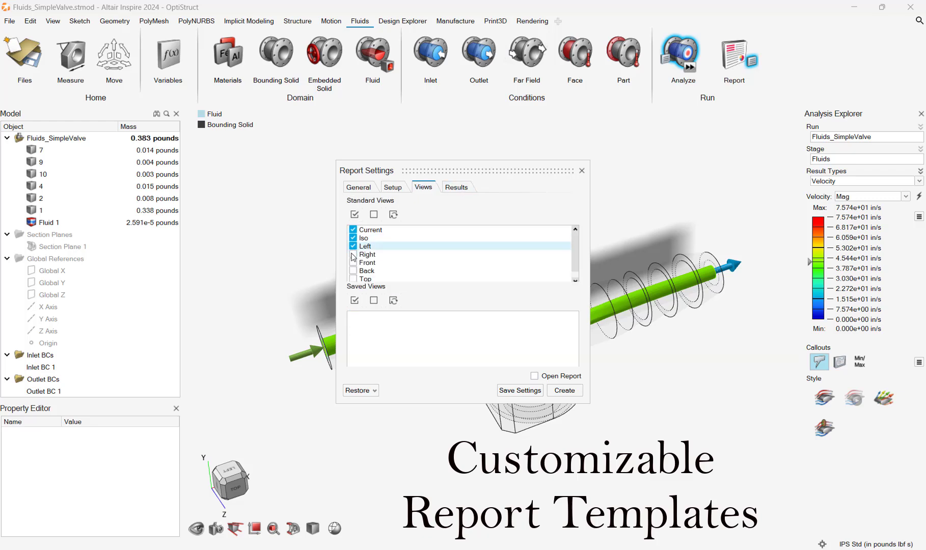
{"action": "scroll", "scroll_direction": "down", "scroll_amount": 3}
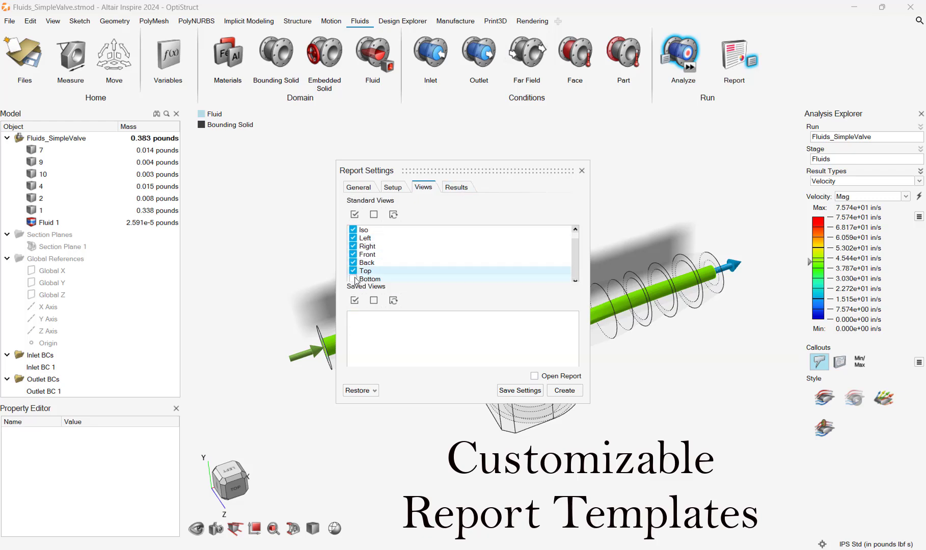
{"action": "left_click", "coordinate": [456, 187]}
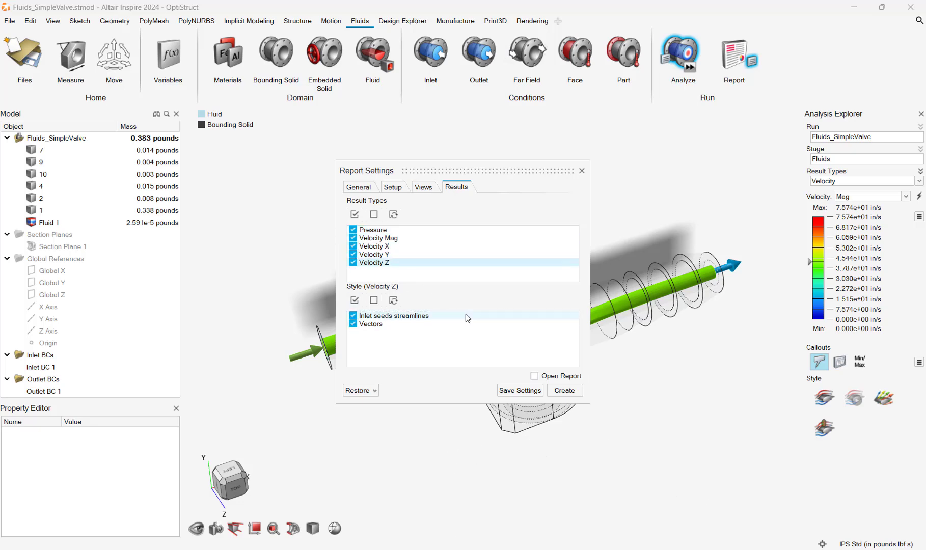
Save the report as Fluids_SimpleValve_report in Inspire_Video, replacing the existing file.
{"action": "left_click", "coordinate": [563, 390]}
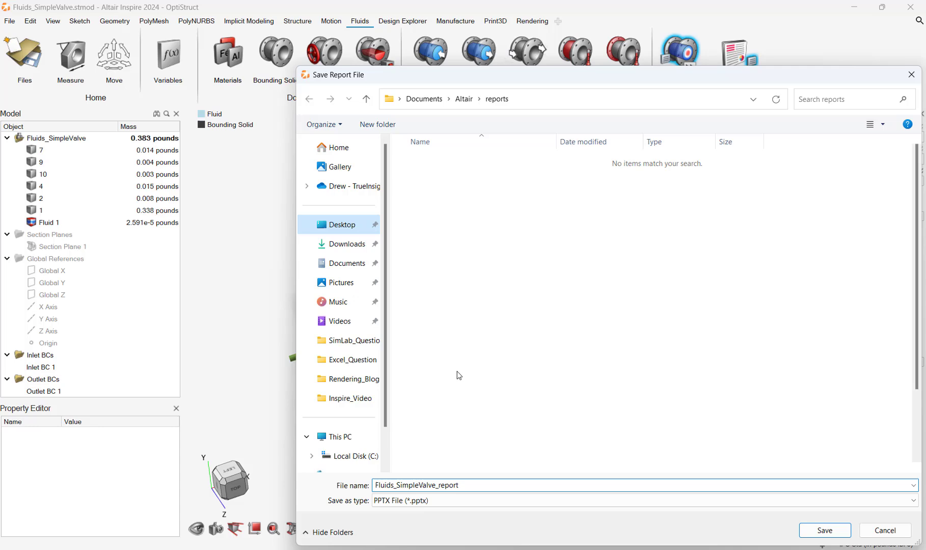
{"action": "double_click", "coordinate": [348, 398]}
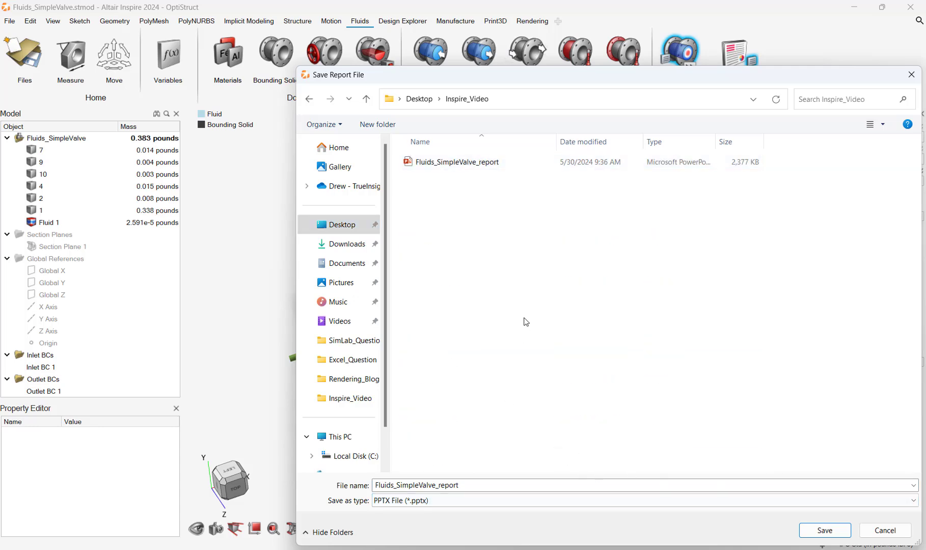
{"action": "left_click", "coordinate": [823, 530]}
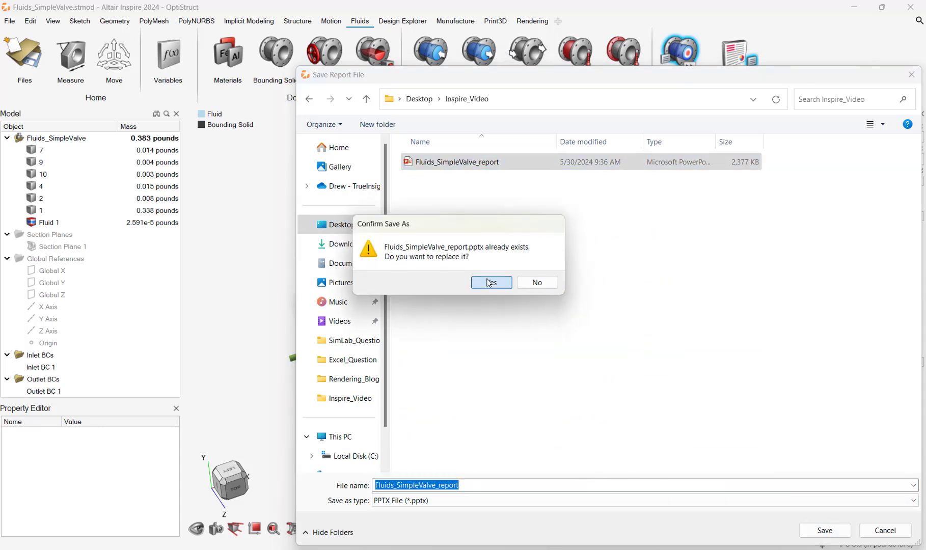
{"action": "left_click", "coordinate": [490, 283]}
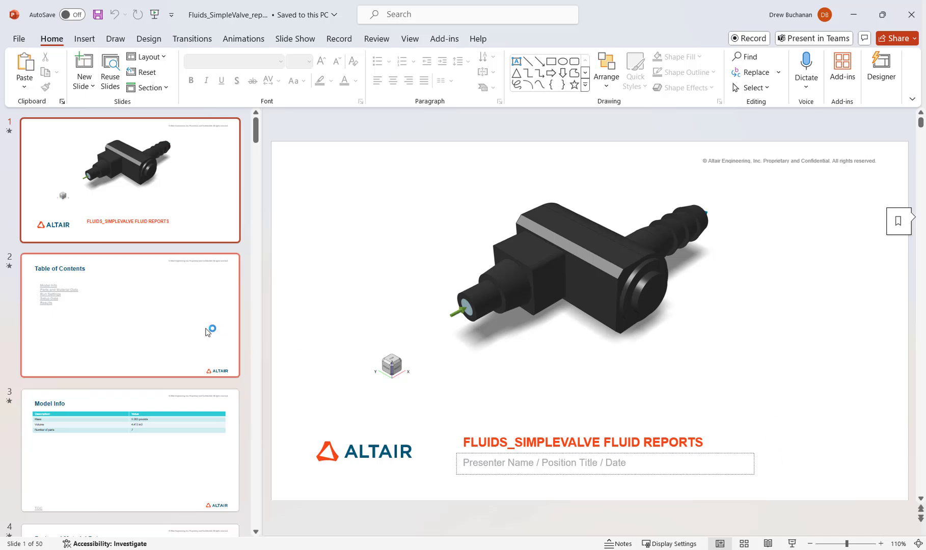
Browse from the table of contents slide down to the left-view pressure streamlines slide.
{"action": "left_click", "coordinate": [130, 315]}
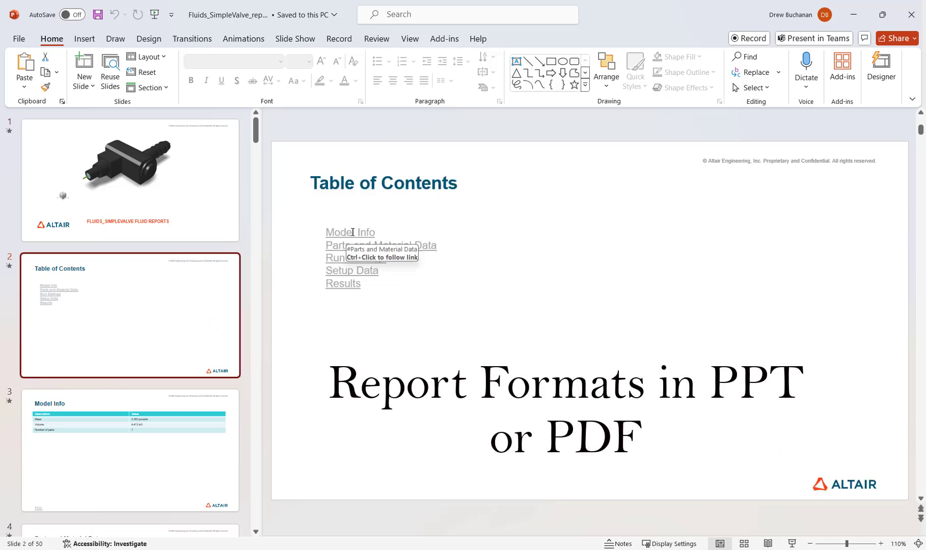
{"action": "left_click", "coordinate": [350, 232]}
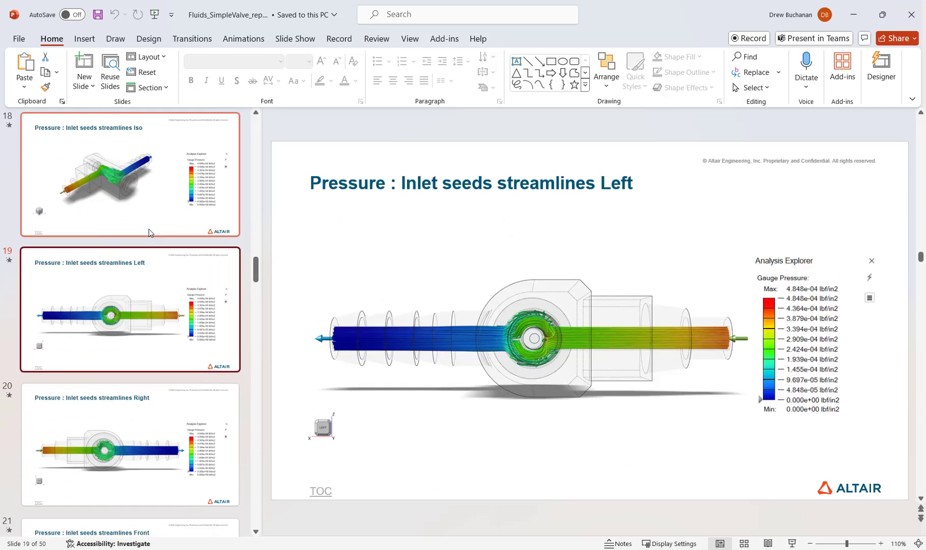
{"action": "scroll", "scroll_direction": "down", "scroll_amount": 3}
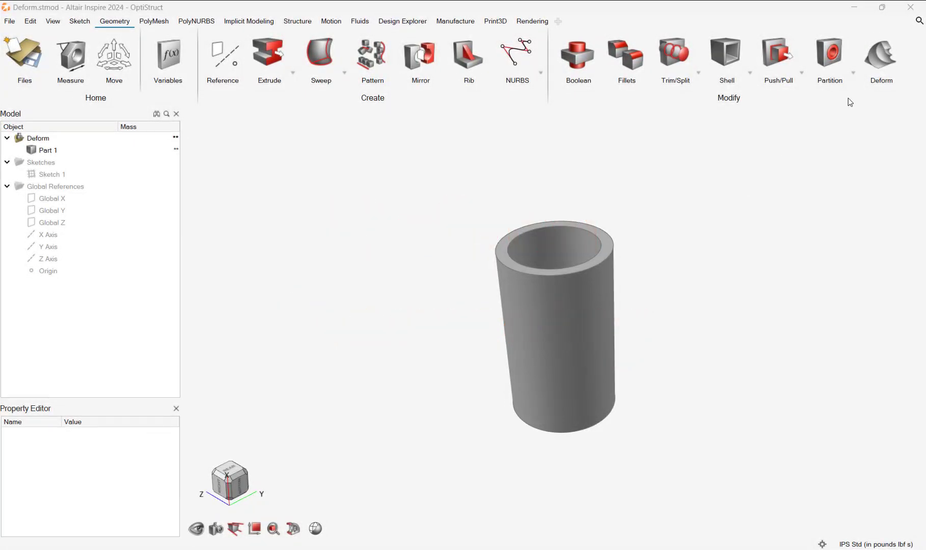
Twist the tube 0.5 turns about the Z axis with Deform.
{"action": "left_click", "coordinate": [880, 57]}
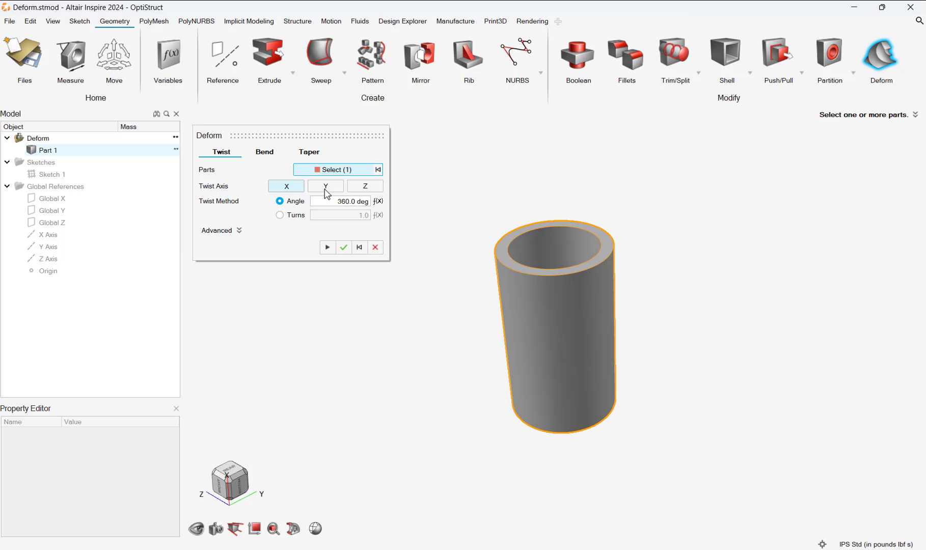
{"action": "left_click", "coordinate": [364, 186]}
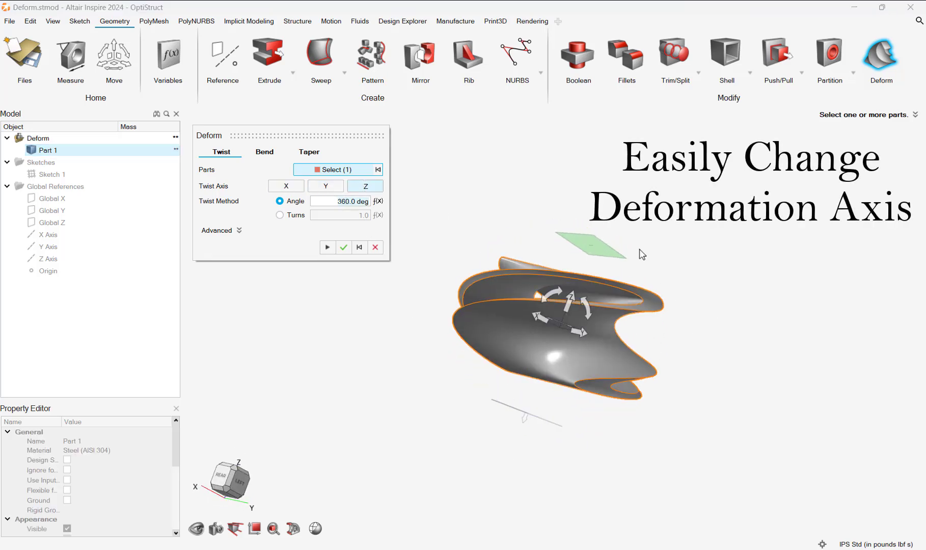
{"action": "left_click", "coordinate": [280, 214]}
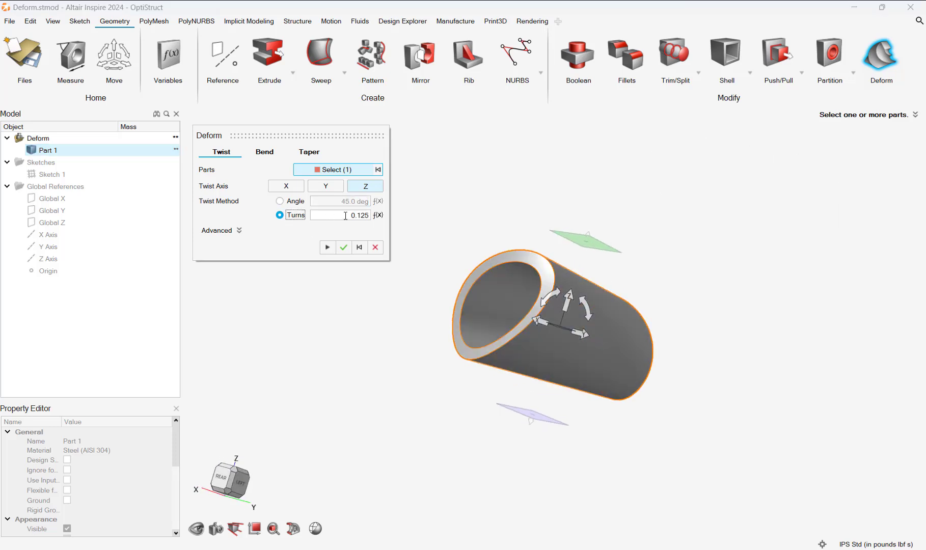
{"action": "type", "text": "0.5"}
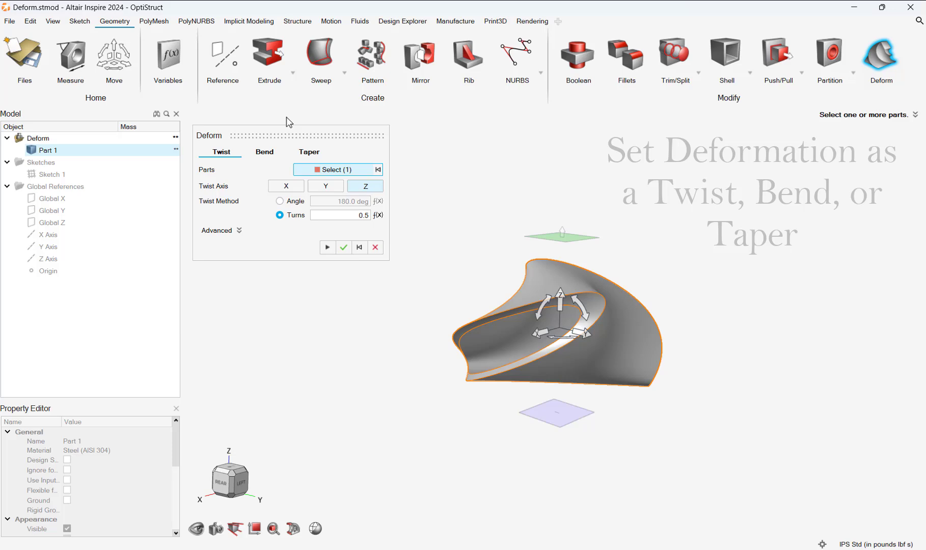
Preview an angle bend about the Y and X axes with fillets reapplied, then switch to Taper.
{"action": "left_click", "coordinate": [263, 151]}
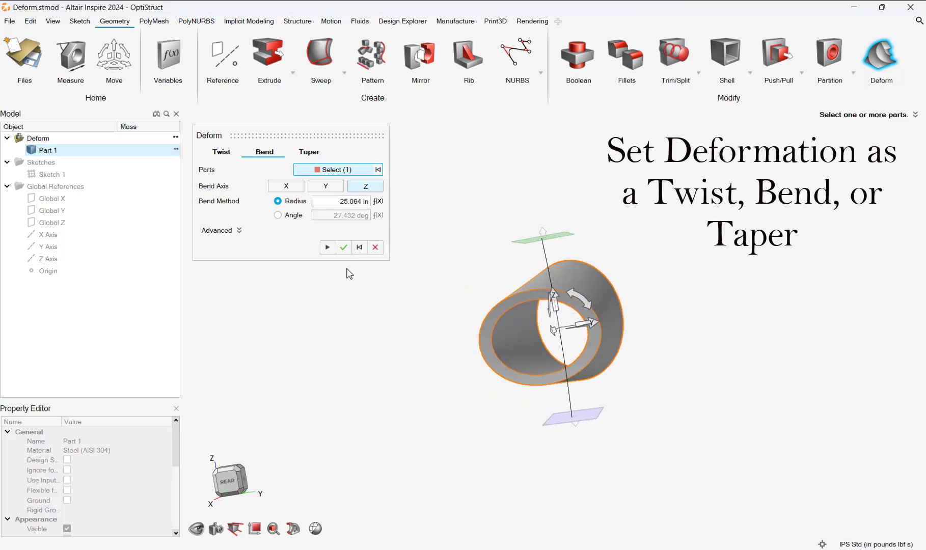
{"action": "left_click", "coordinate": [278, 215]}
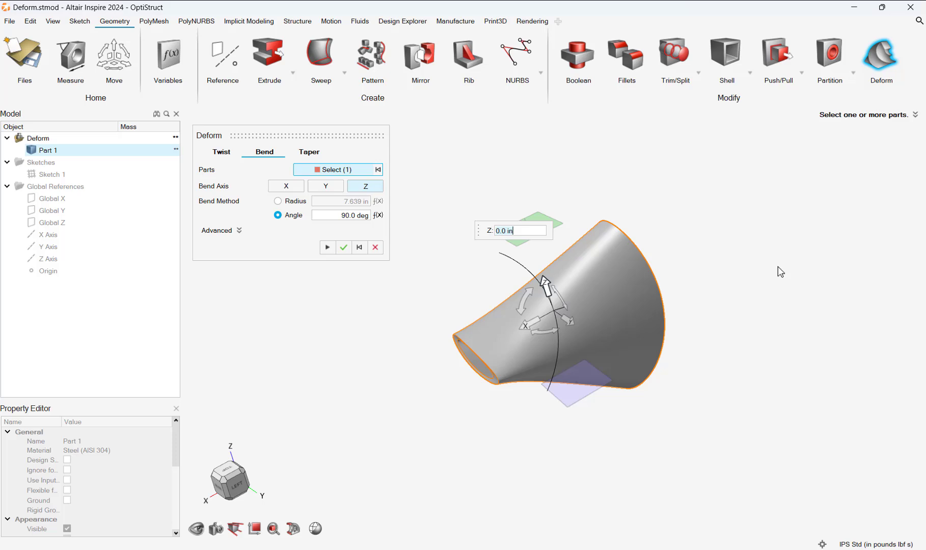
{"action": "left_click", "coordinate": [220, 230]}
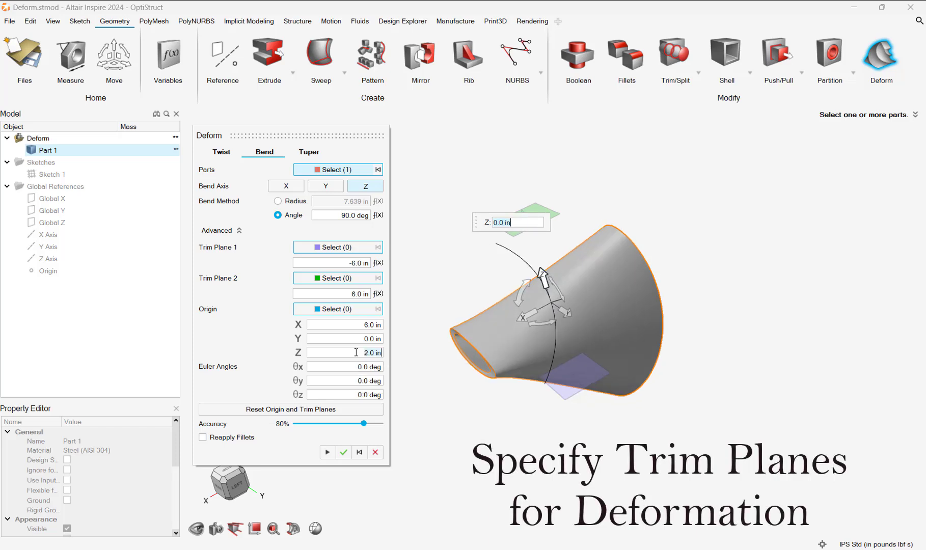
{"action": "left_click", "coordinate": [325, 186]}
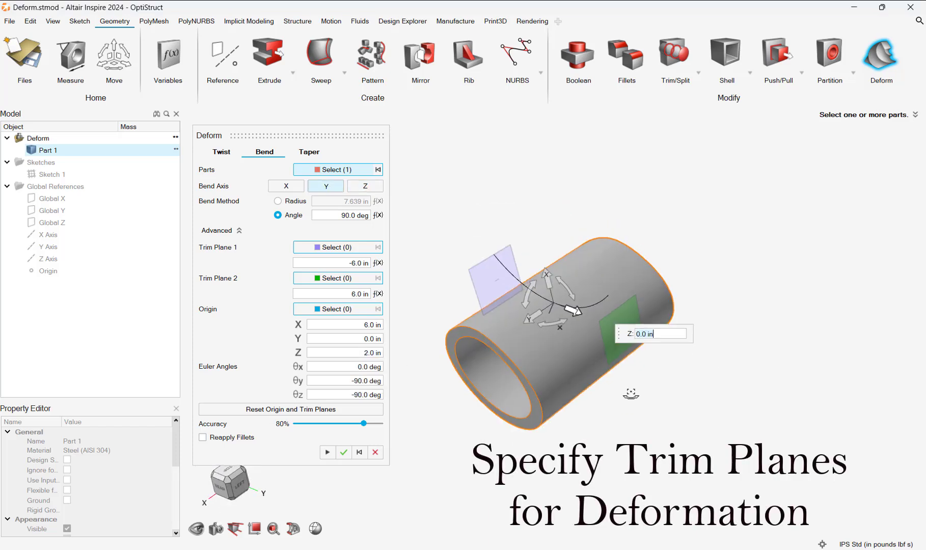
{"action": "left_click", "coordinate": [286, 185]}
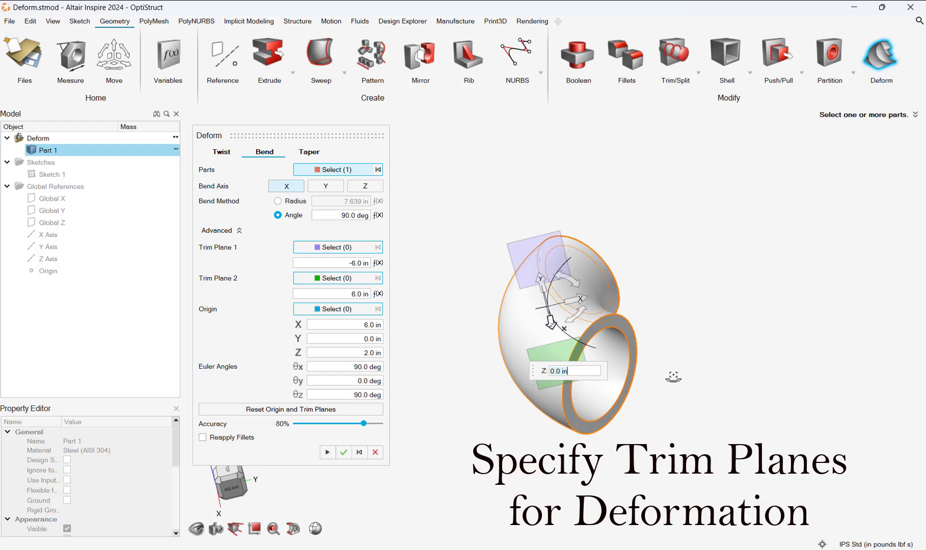
{"action": "left_click", "coordinate": [203, 437]}
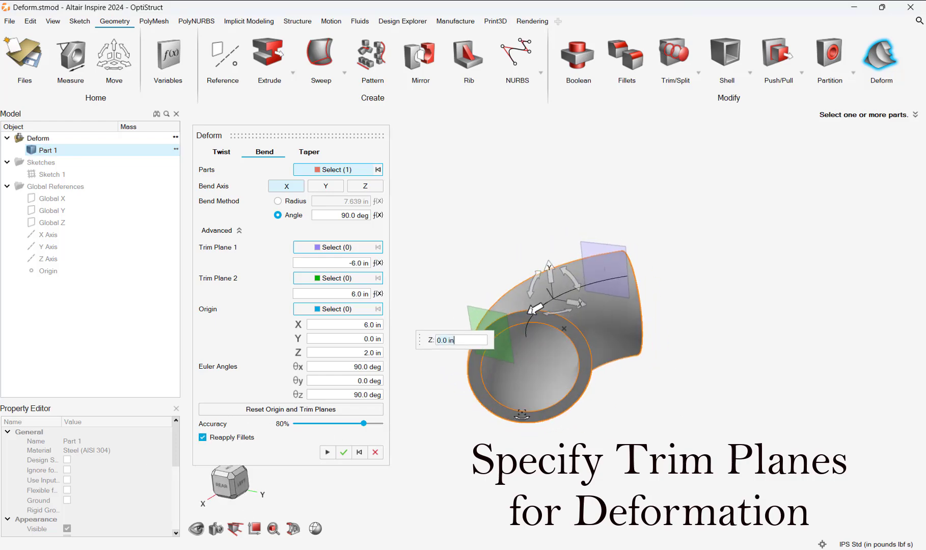
{"action": "left_click", "coordinate": [308, 154]}
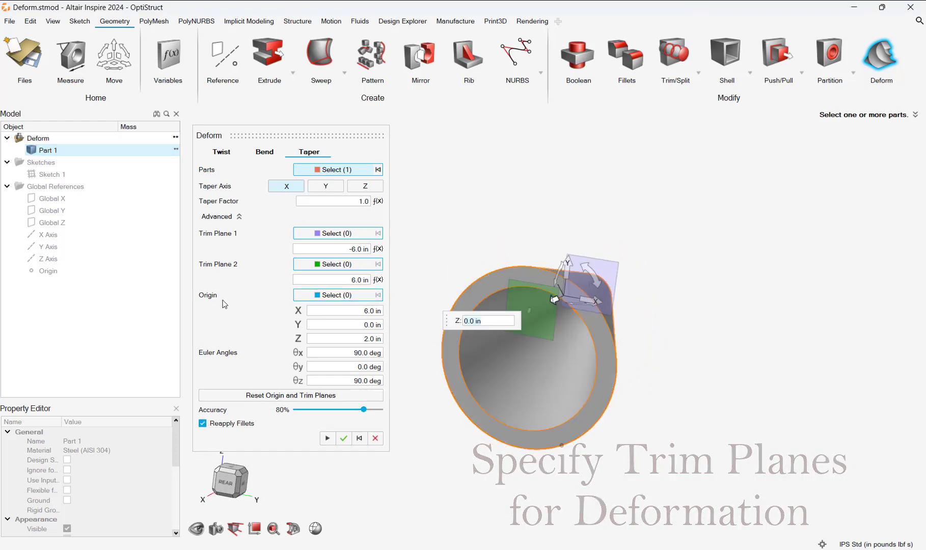
Taper the tube along Y with factor 1.0 and Trim Plane 1 at -1.0 in.
{"action": "left_click", "coordinate": [221, 217]}
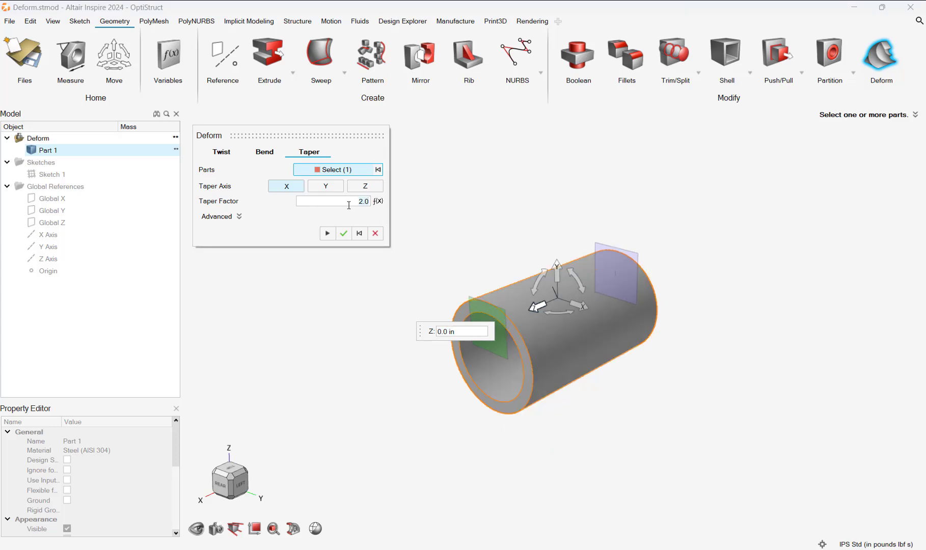
{"action": "type", "text": "1.0"}
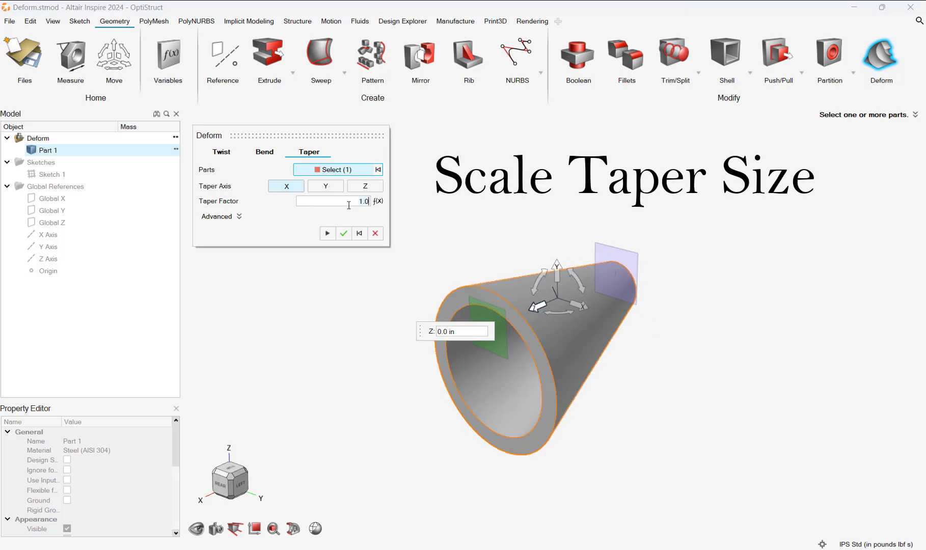
{"action": "left_click", "coordinate": [325, 185]}
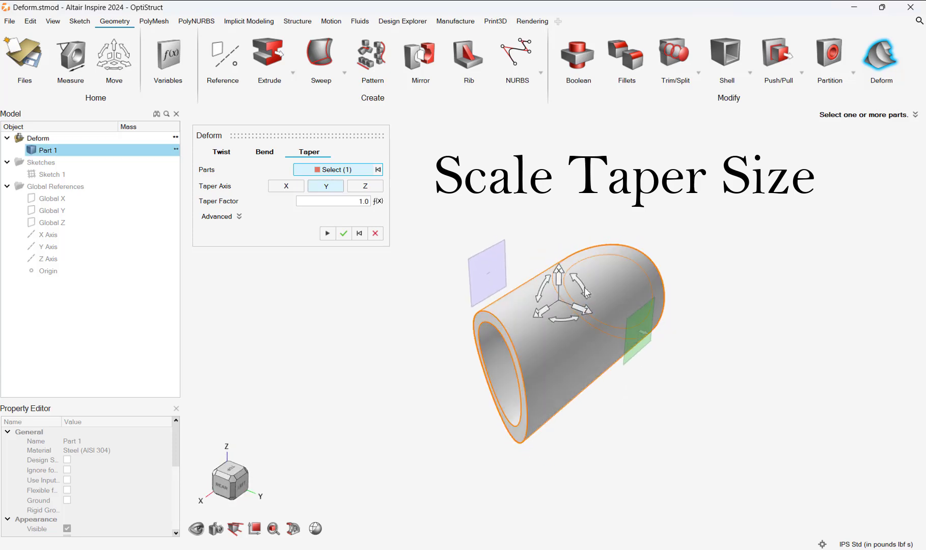
{"action": "left_click", "coordinate": [222, 216]}
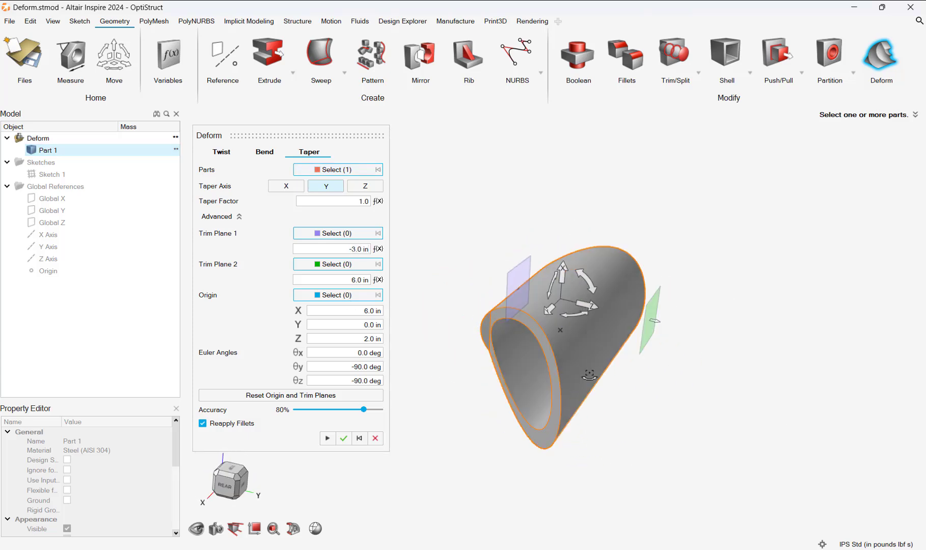
{"action": "triple_click", "coordinate": [338, 247]}
{"action": "type", "text": "-1"}
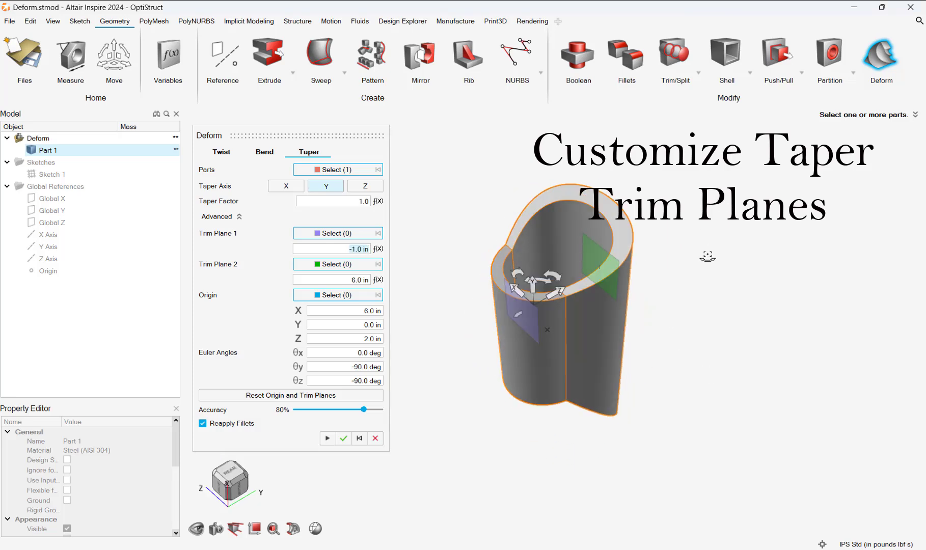
{"action": "left_click", "coordinate": [364, 186]}
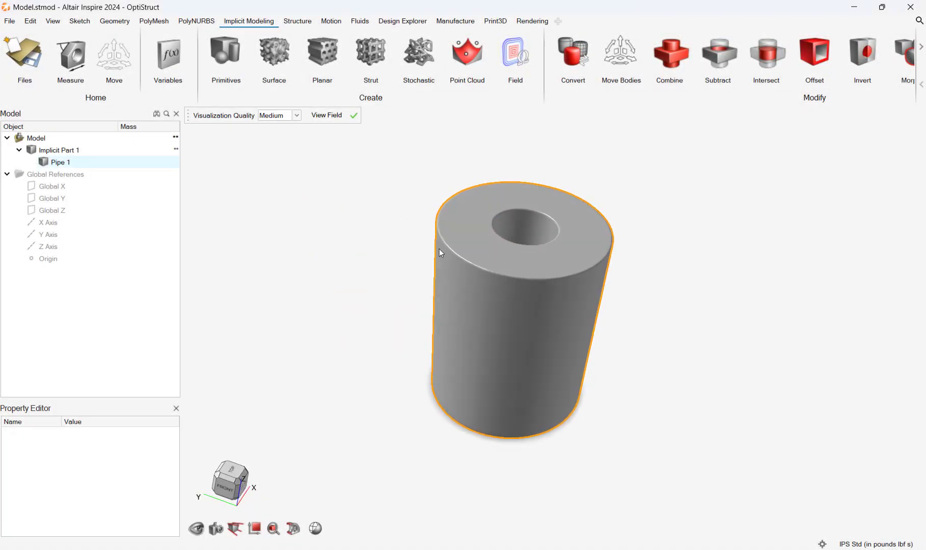
Start a stochastic point set on the pipe, try 2000 points and seed 20, then use Min. Spacing.
{"action": "left_click", "coordinate": [418, 53]}
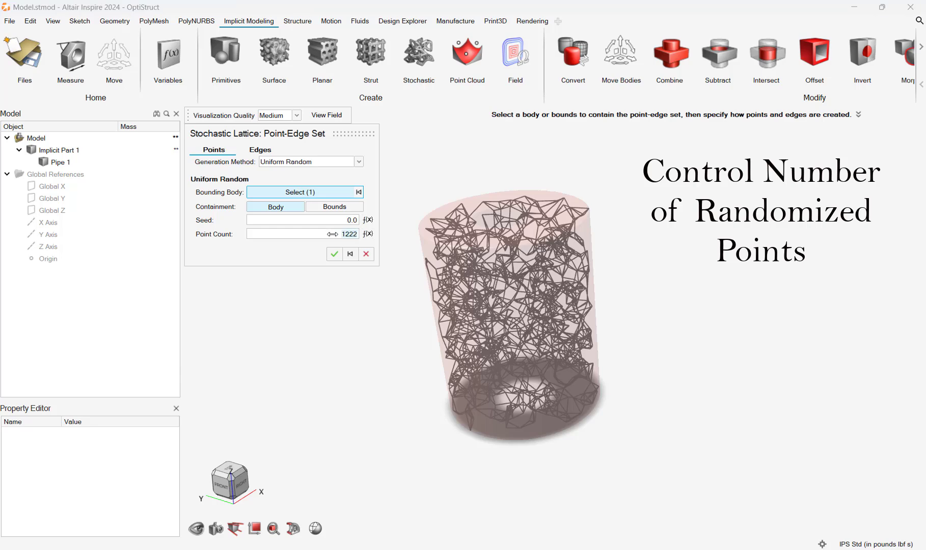
{"action": "type", "text": "2000"}
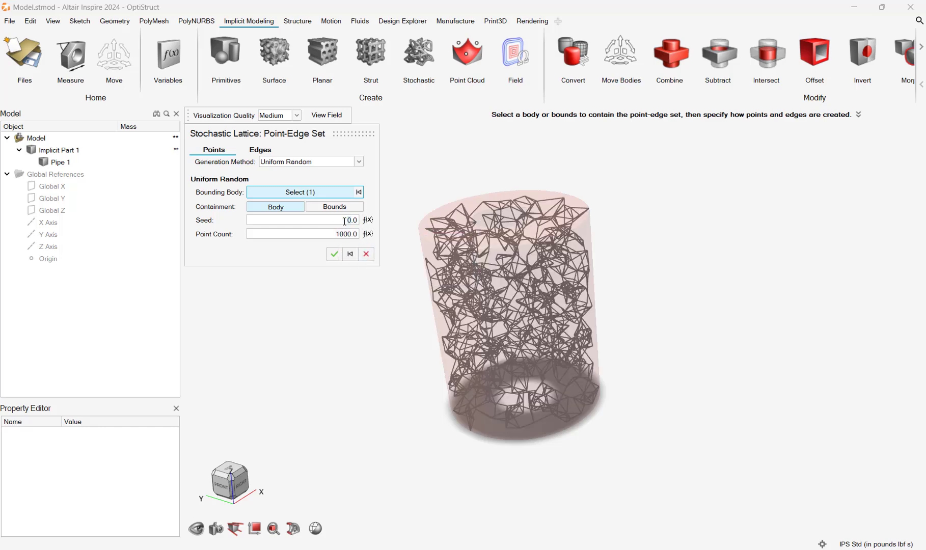
{"action": "type", "text": "20"}
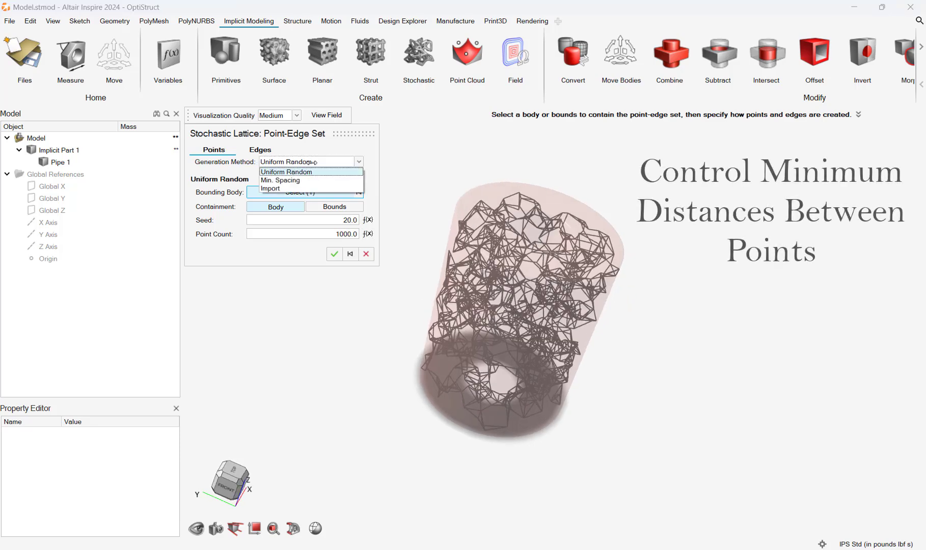
{"action": "left_click", "coordinate": [282, 180]}
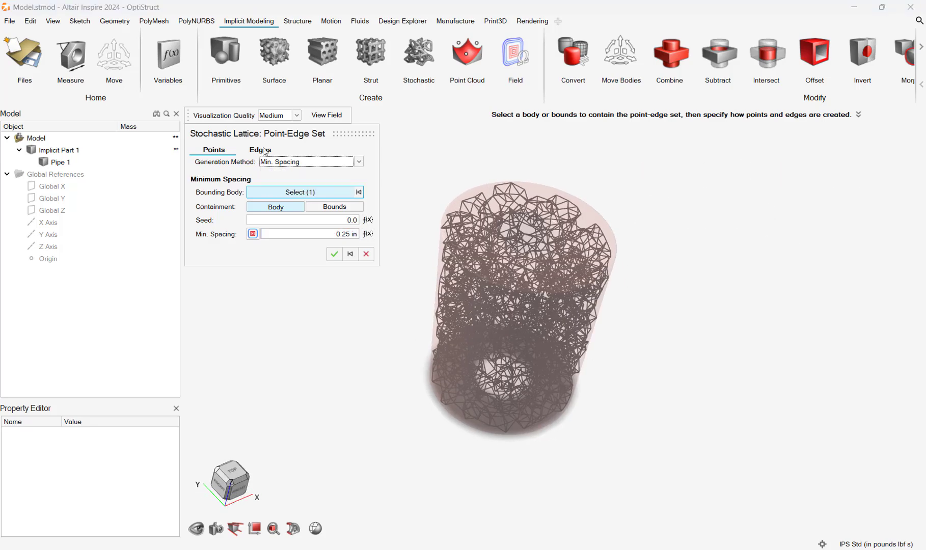
Try Delaunay edges, then settle on Valence edges with no valence field.
{"action": "left_click", "coordinate": [260, 150]}
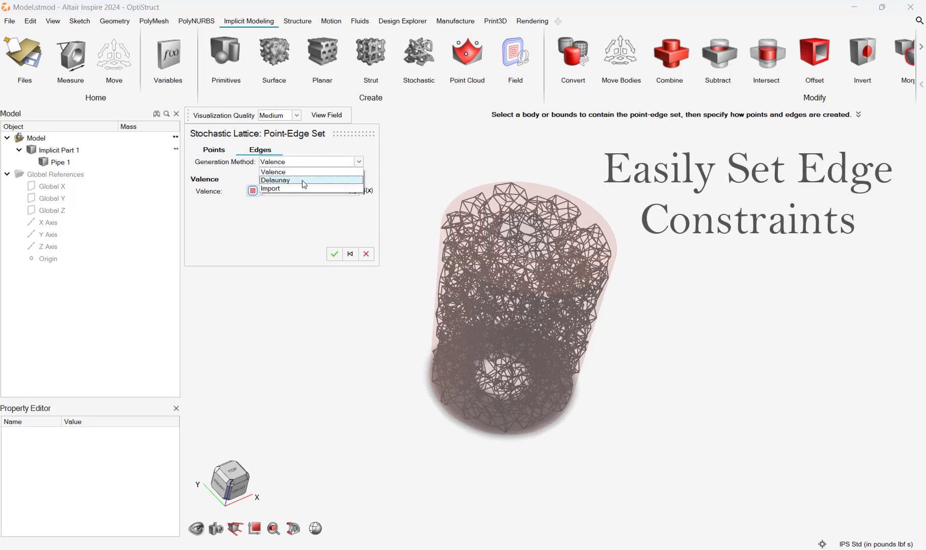
{"action": "left_click", "coordinate": [275, 180]}
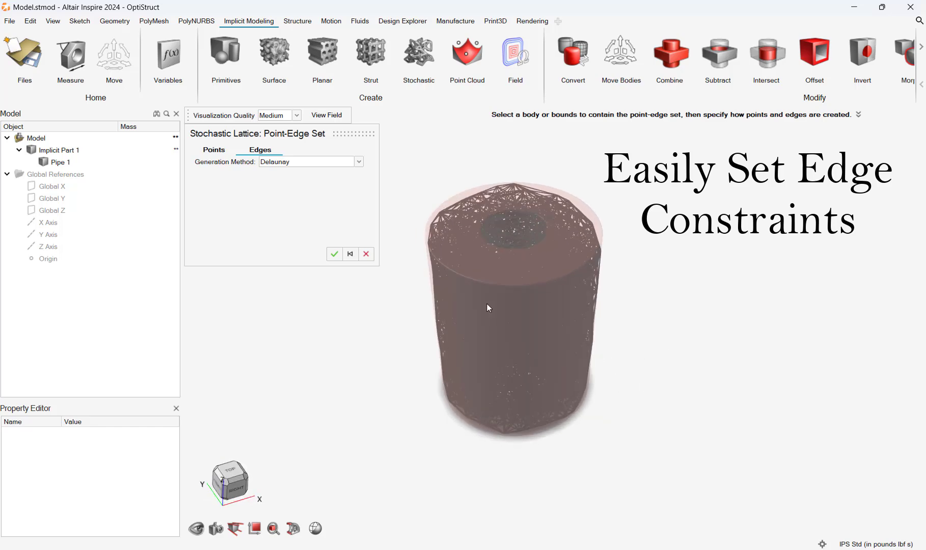
{"action": "left_click", "coordinate": [310, 161]}
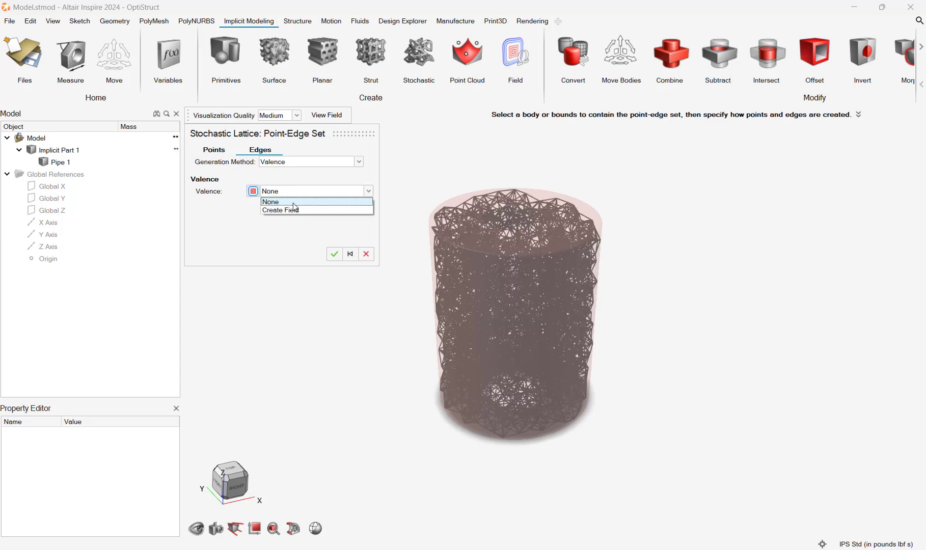
{"action": "left_click", "coordinate": [285, 211]}
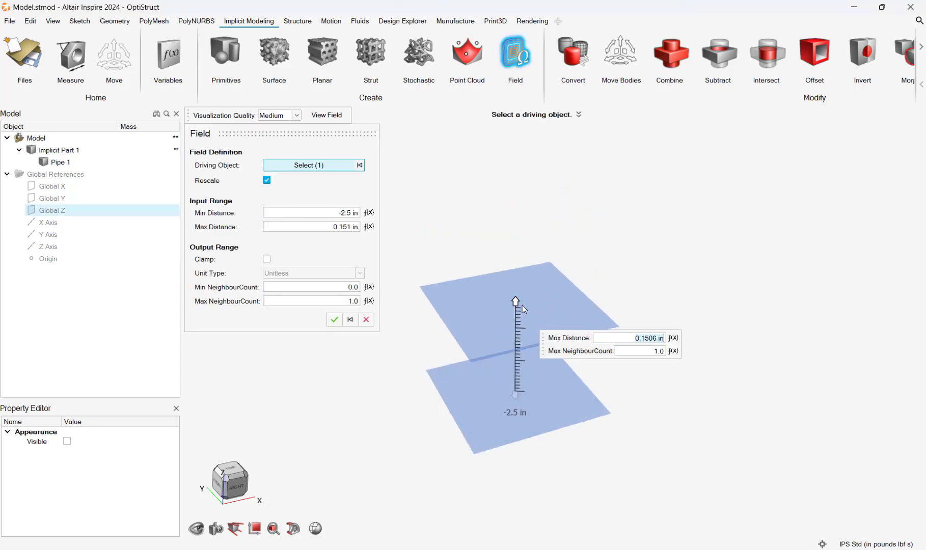
{"action": "left_click", "coordinate": [418, 53]}
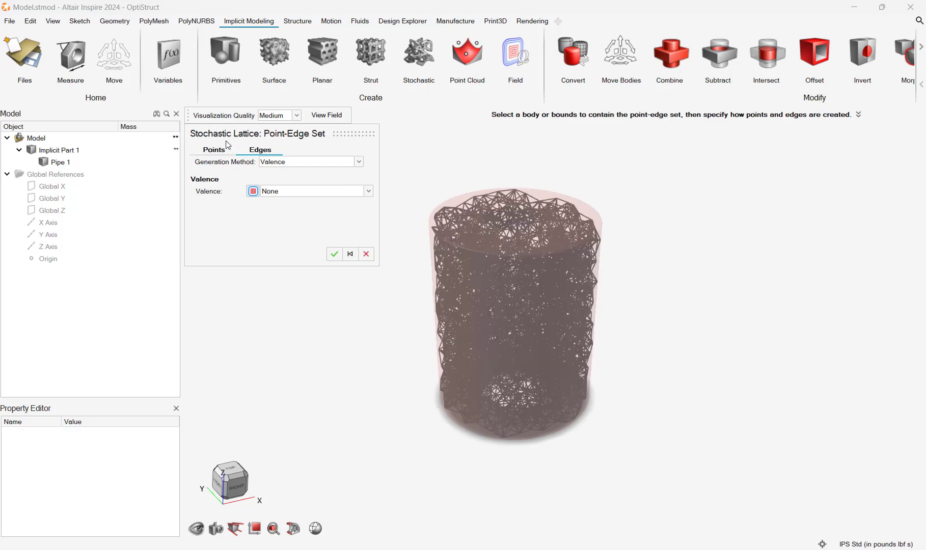
{"action": "left_click", "coordinate": [334, 254]}
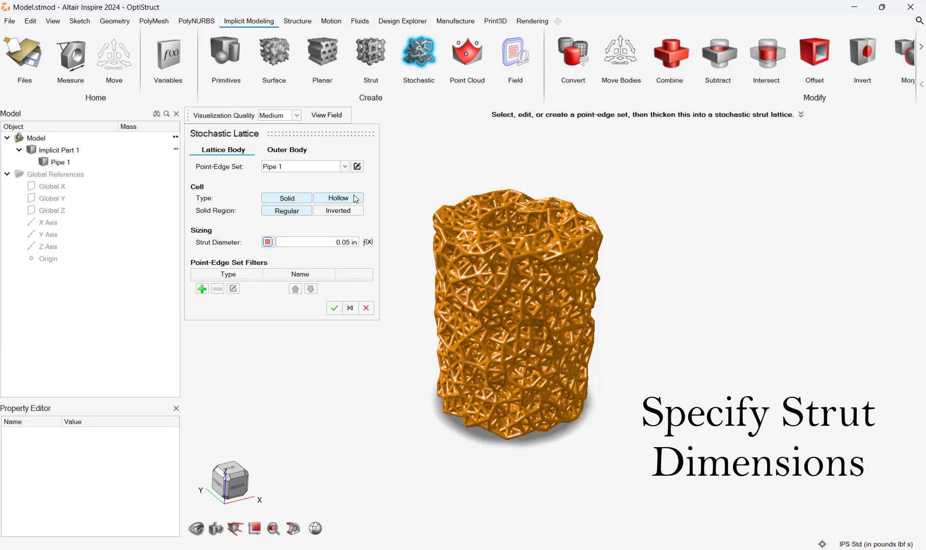
Finish the lattice with solid 0.03 in struts and an outer shell.
{"action": "left_click", "coordinate": [337, 198]}
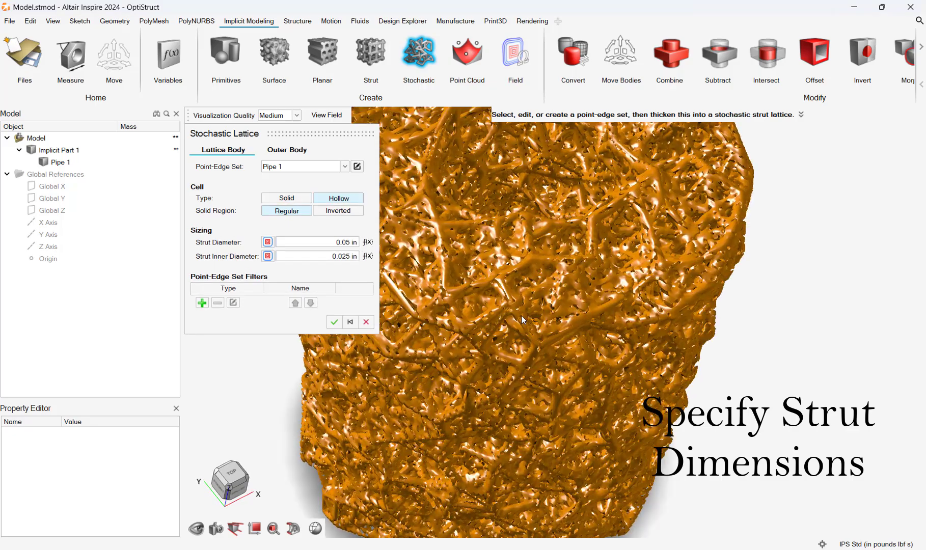
{"action": "left_click", "coordinate": [286, 198]}
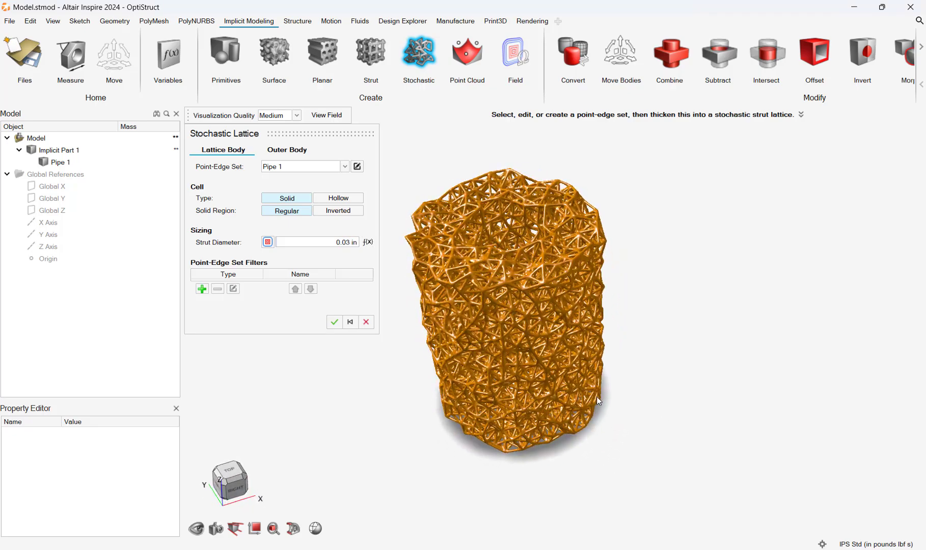
{"action": "left_click", "coordinate": [286, 151]}
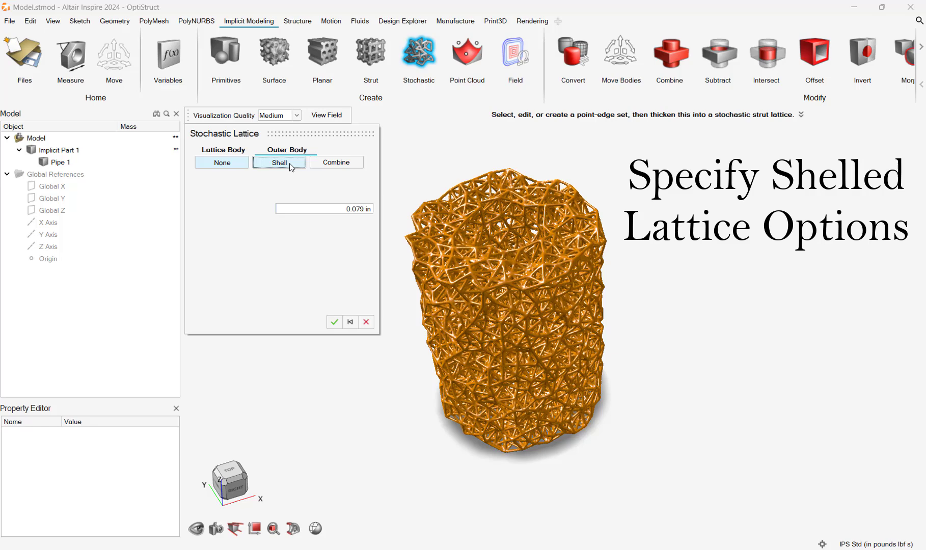
{"action": "left_click", "coordinate": [279, 162]}
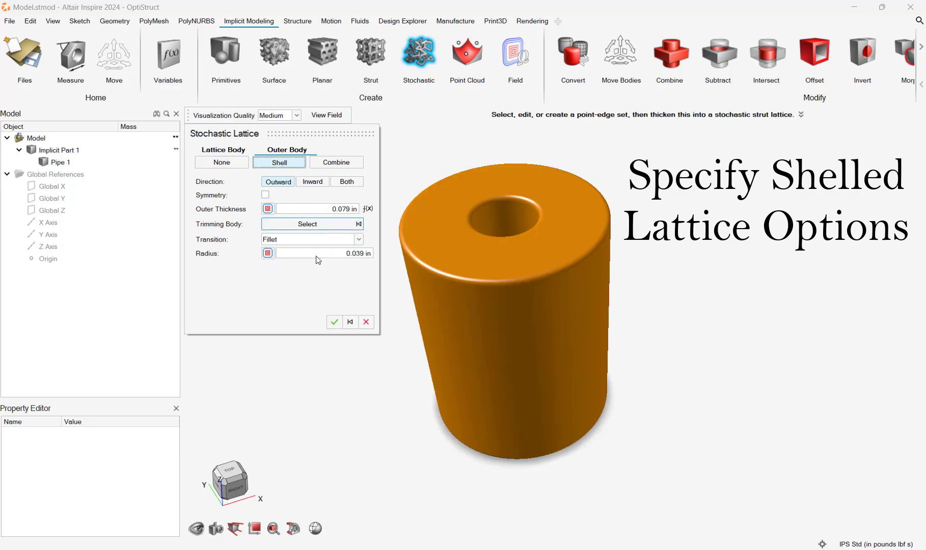
{"action": "left_click", "coordinate": [334, 322]}
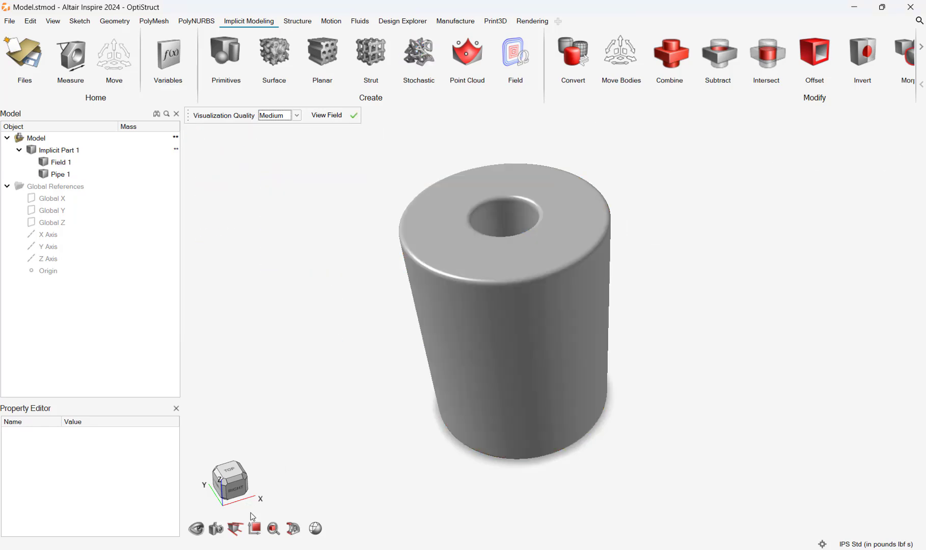
Cut the pipe with a section plane, then toggle the scalar field view on and off.
{"action": "left_click", "coordinate": [293, 529]}
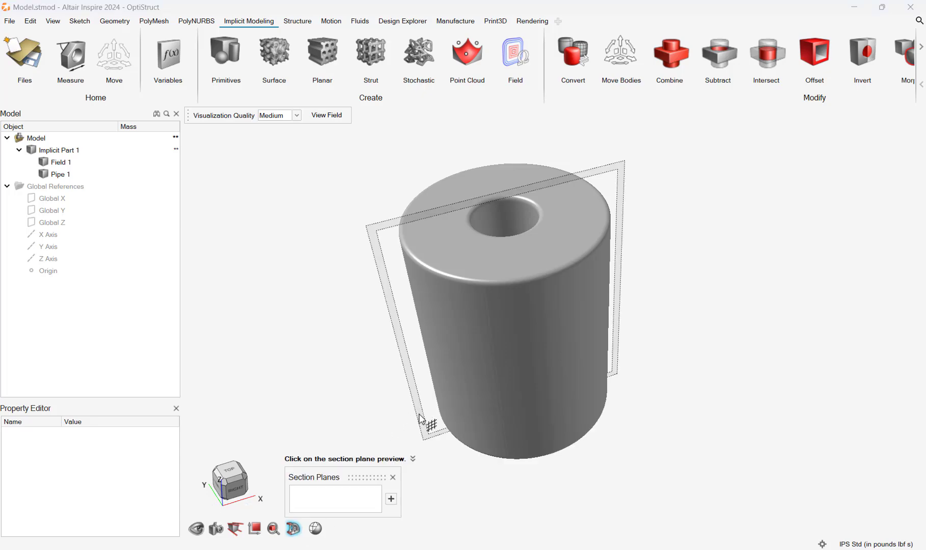
{"action": "left_click", "coordinate": [391, 498]}
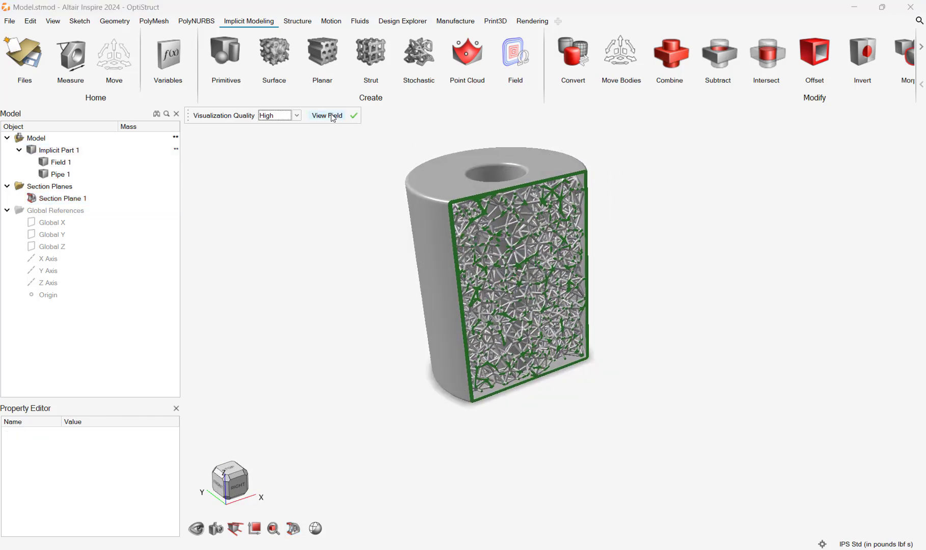
{"action": "left_click", "coordinate": [327, 115]}
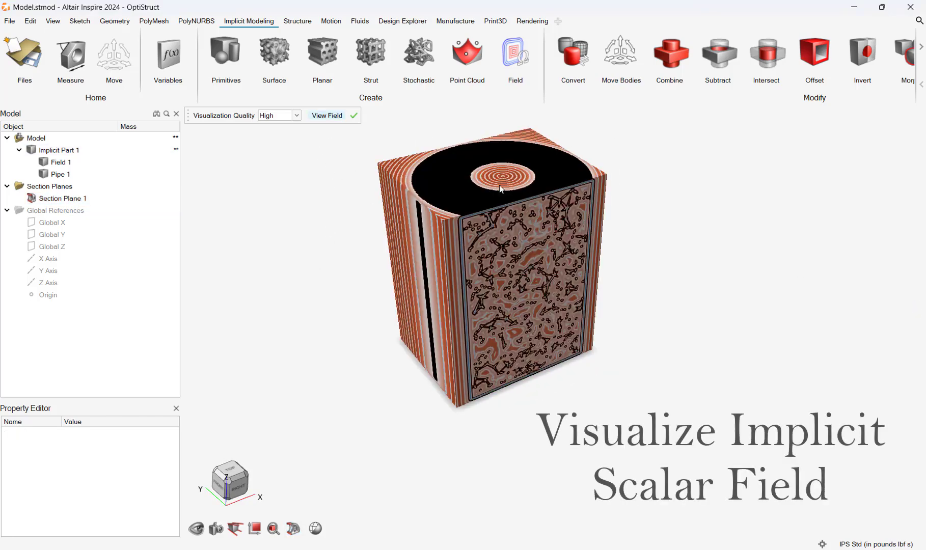
{"action": "left_click", "coordinate": [353, 115]}
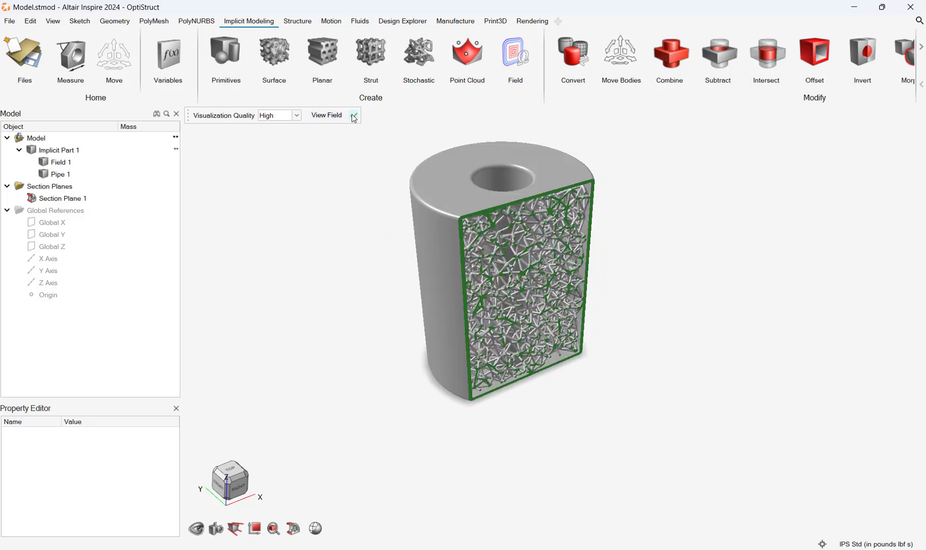
{"action": "left_click", "coordinate": [354, 115]}
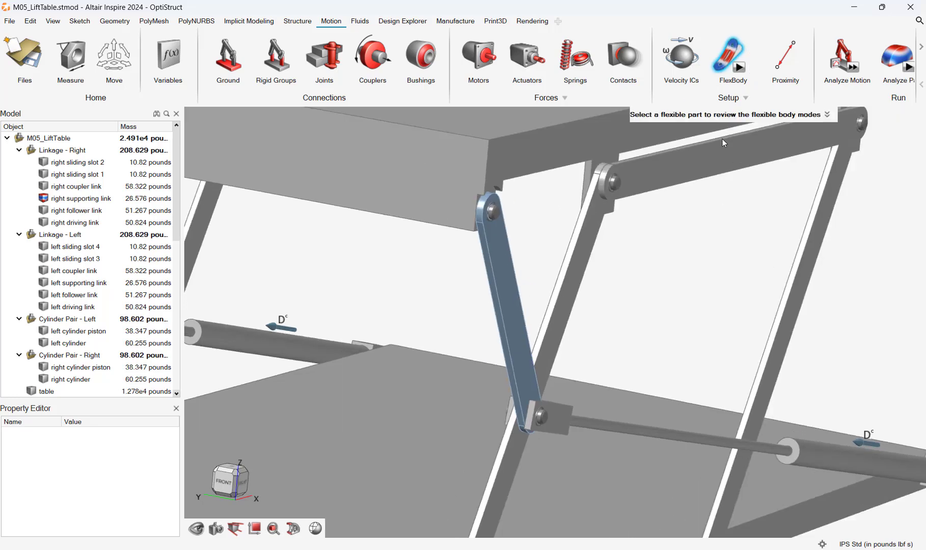
Add a 0.1 in mesh control to the lift table's right supporting link.
{"action": "left_click", "coordinate": [731, 56]}
{"action": "type", "text": "1"}
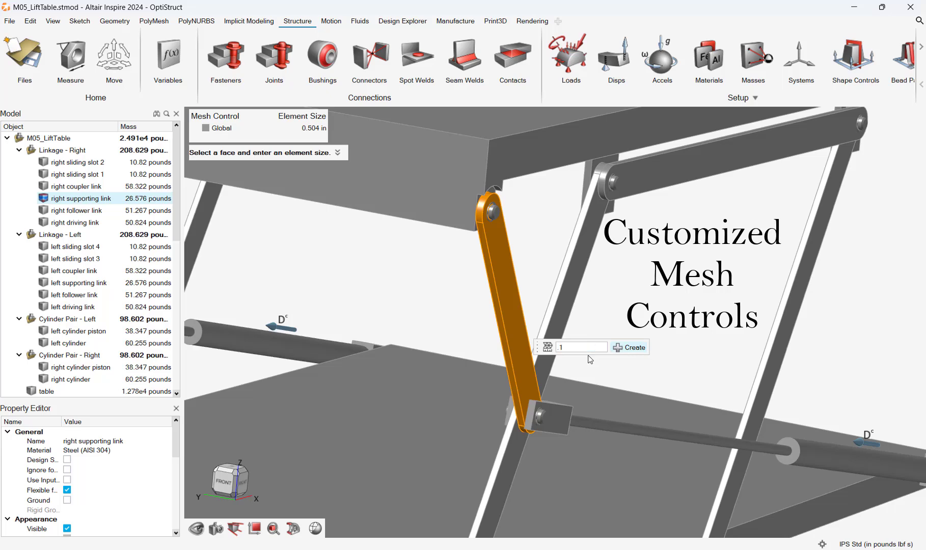
{"action": "left_click", "coordinate": [628, 348]}
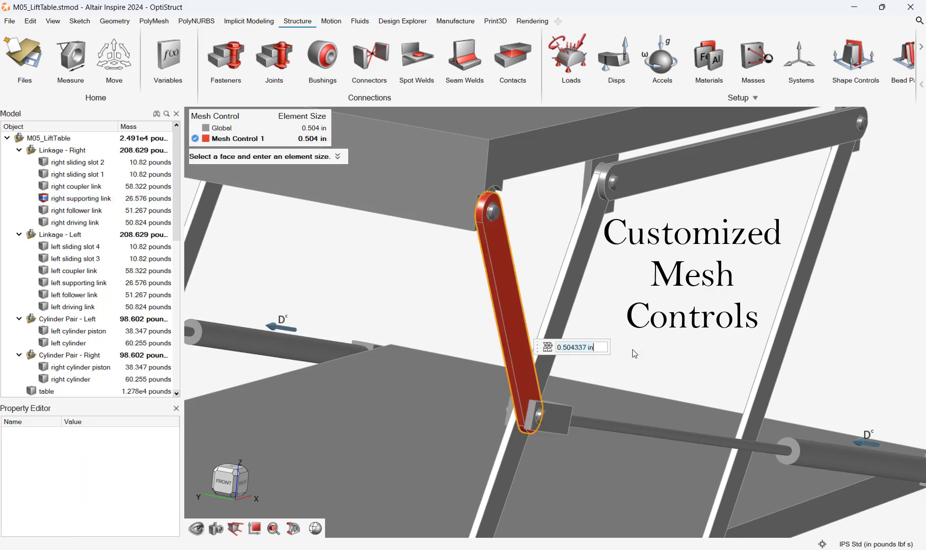
{"action": "mouse_move", "coordinate": [666, 392]}
{"action": "type", "text": "0.1"}
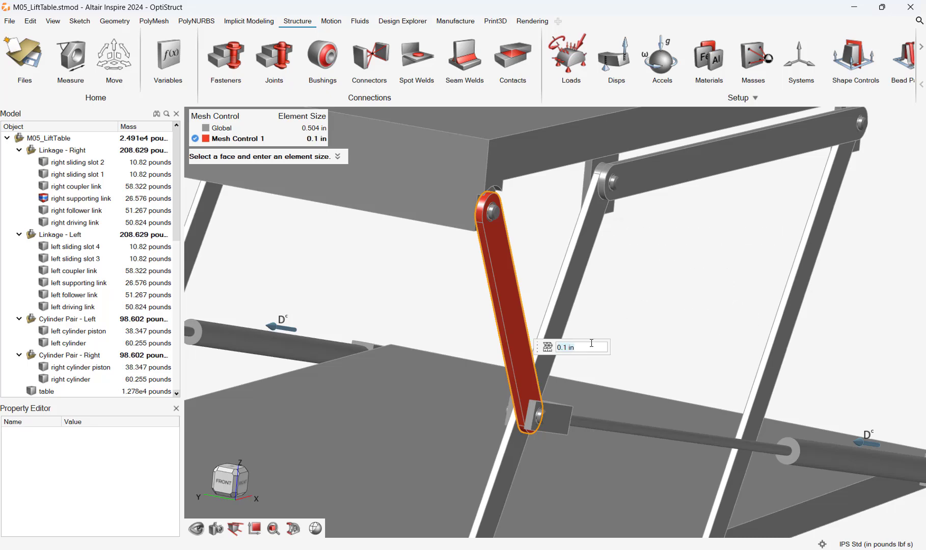
Run a Normal Modes flexbody analysis on the right supporting link and view Mode 7 (178.059 Hz).
{"action": "left_click", "coordinate": [331, 21]}
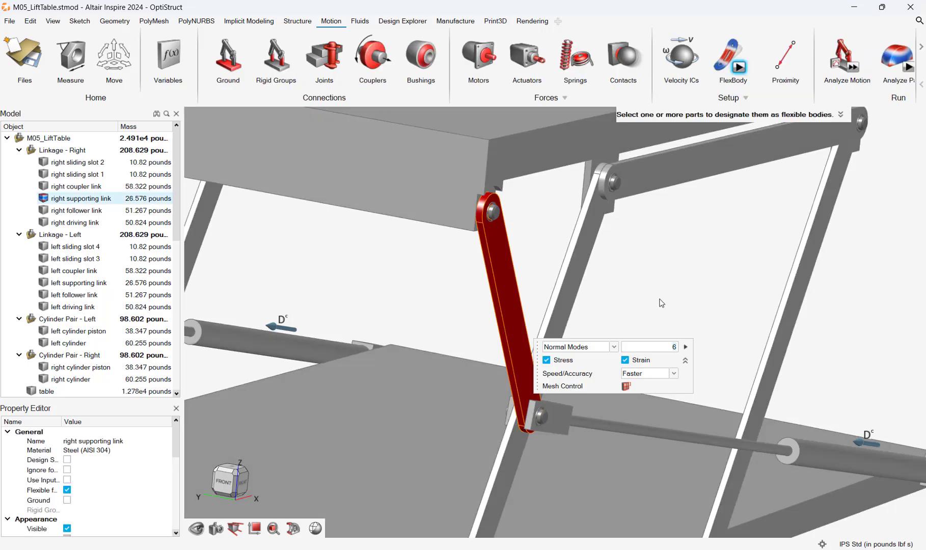
{"action": "left_click", "coordinate": [686, 353]}
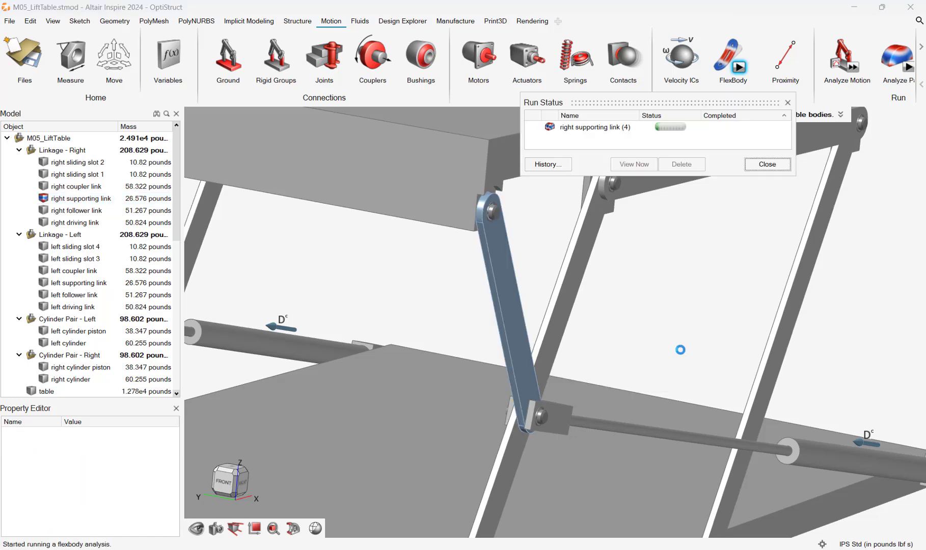
{"action": "left_click", "coordinate": [633, 164]}
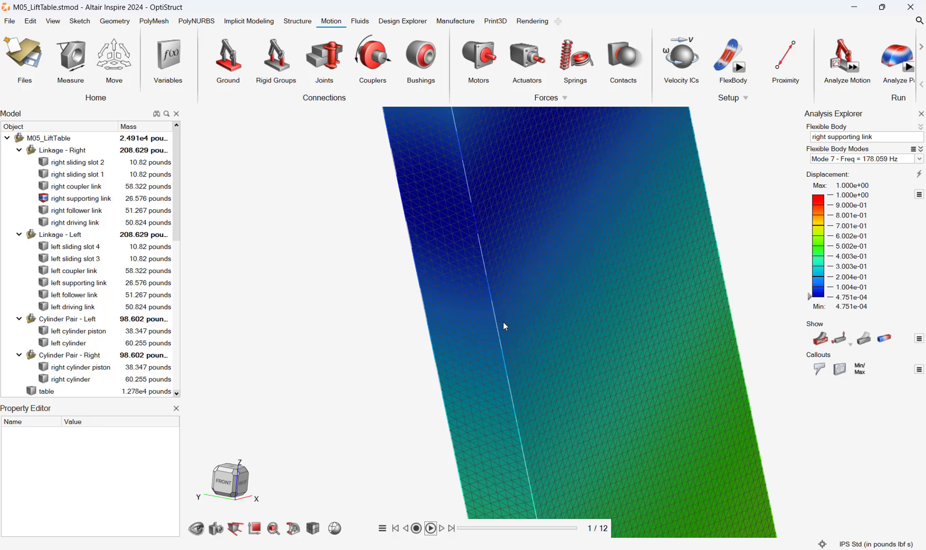